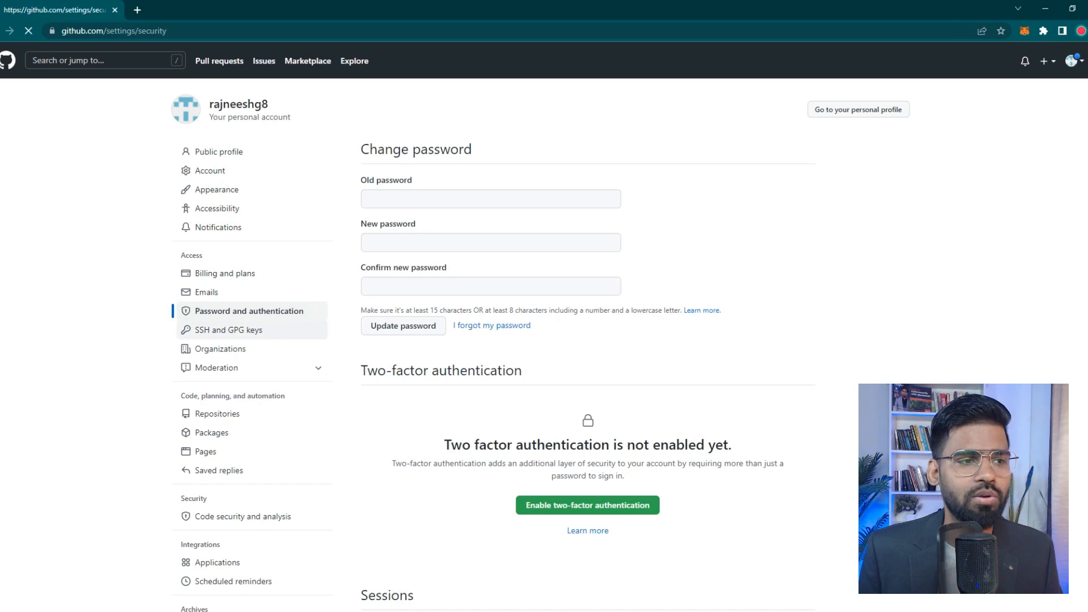
Start two-factor authentication setup from the Password and authentication settings.
scroll(down, 3)
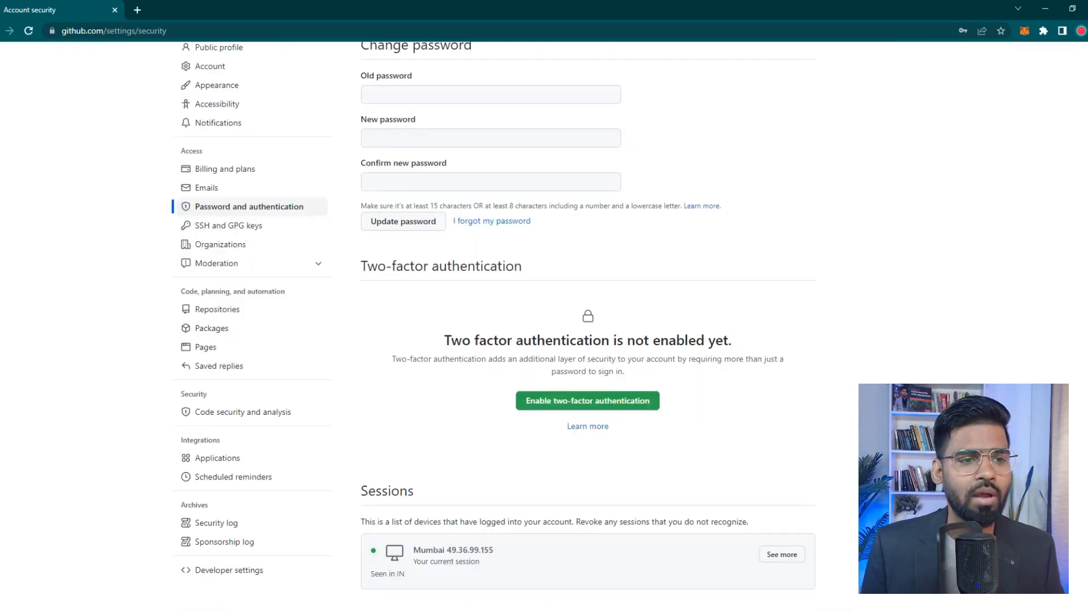
scroll(down, 3)
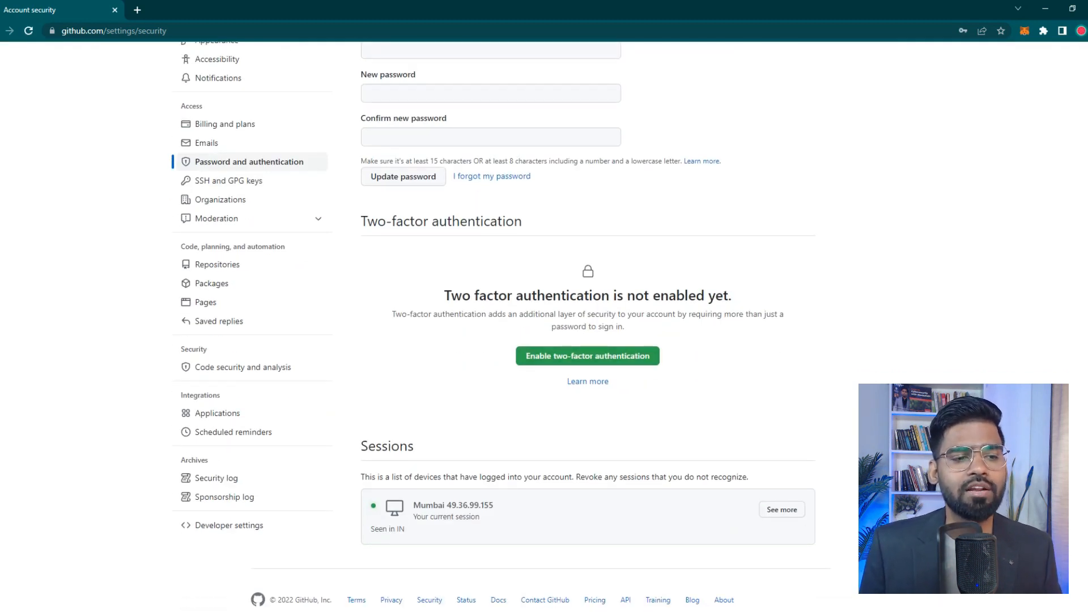
click(585, 355)
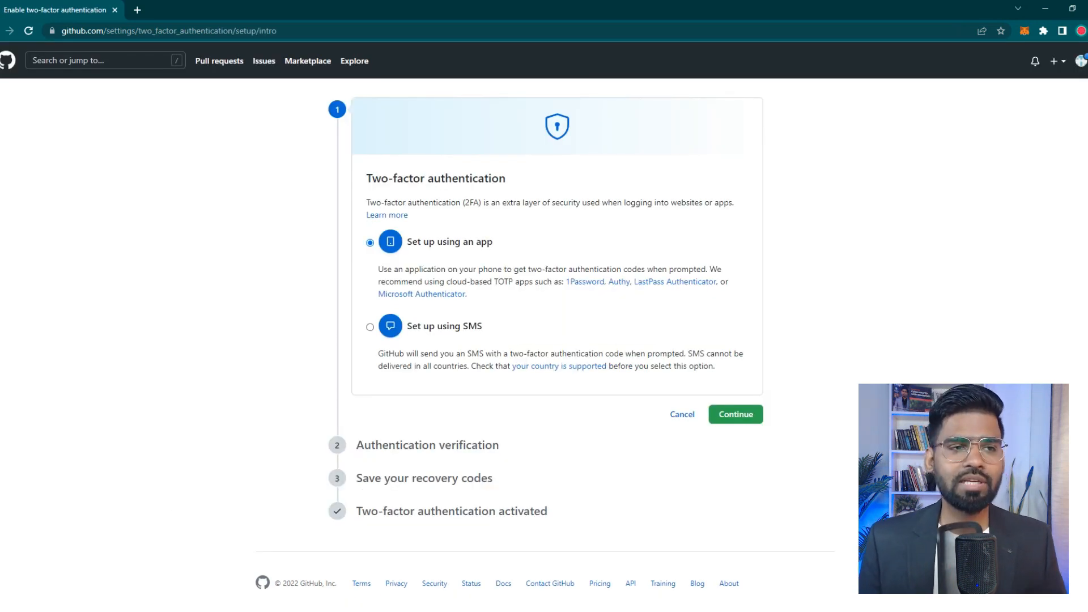
double_click(436, 178)
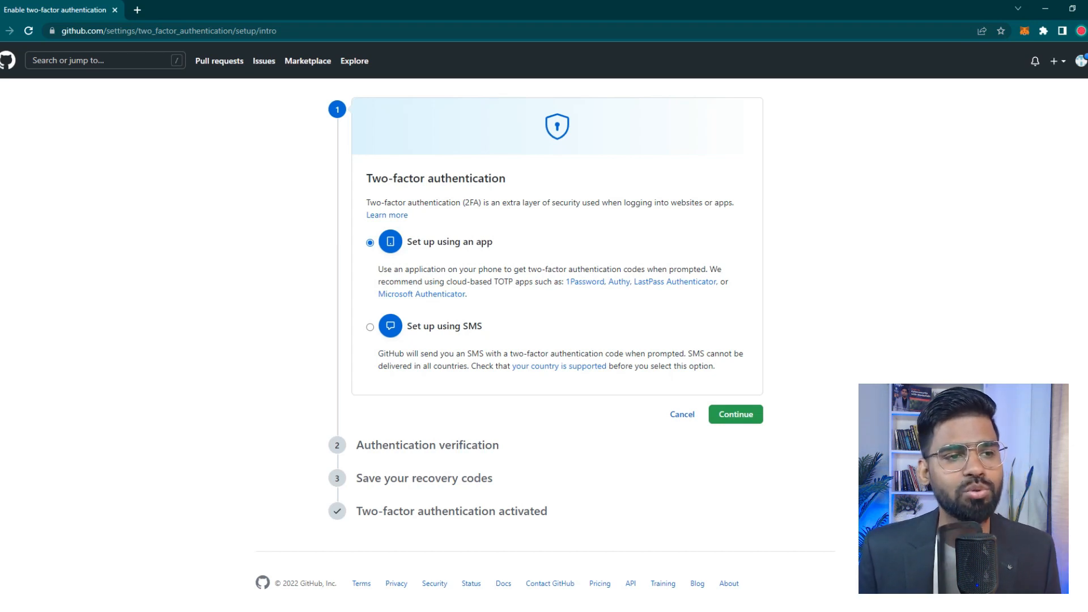
click(370, 327)
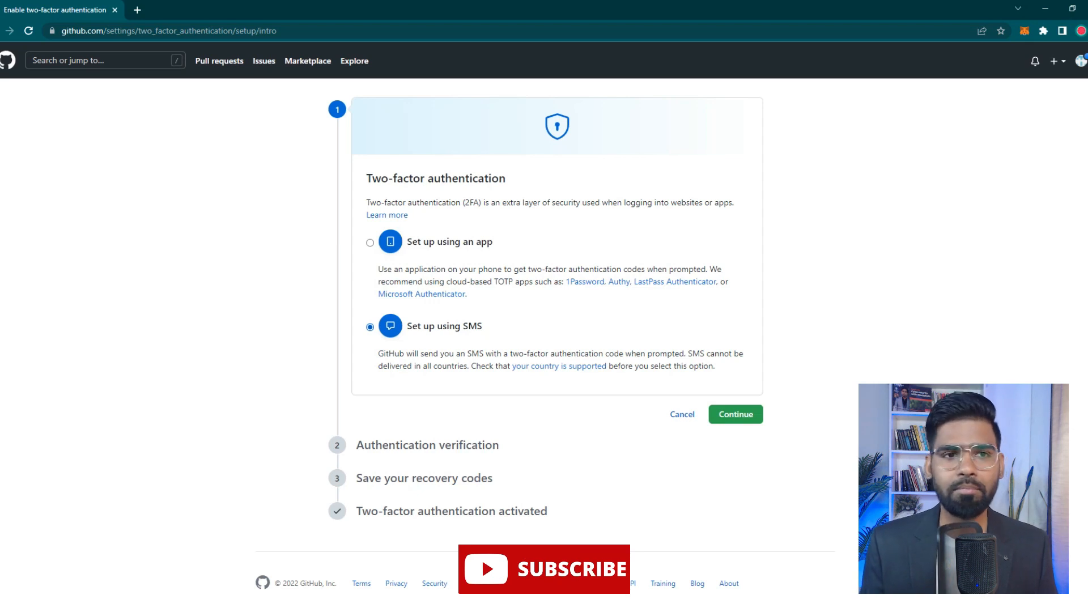
click(369, 241)
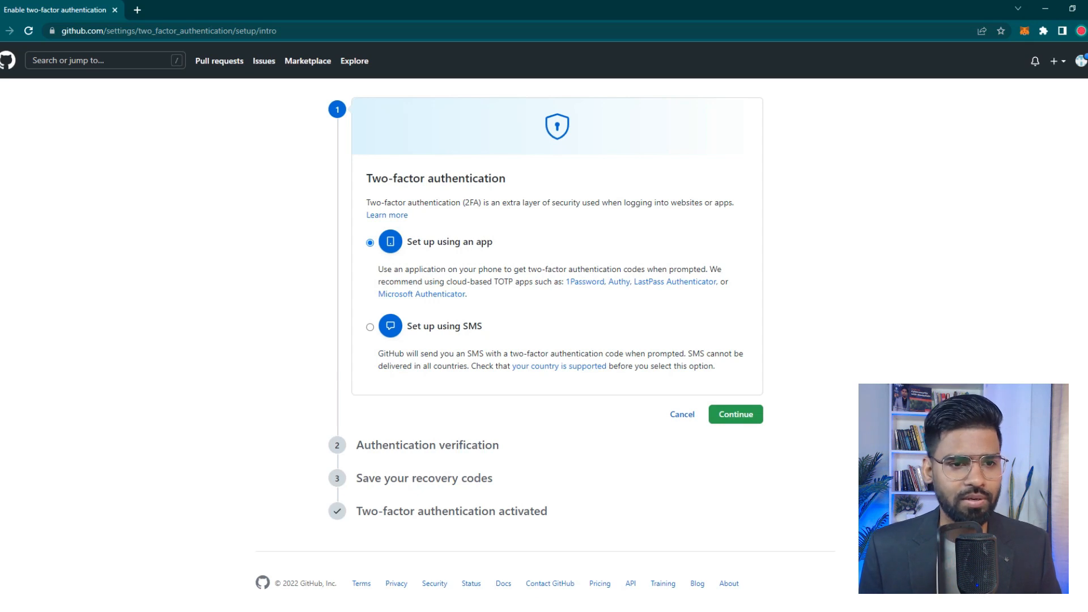
Continue to the QR code, enter the authenticator app's 6-digit code and verify it.
click(734, 414)
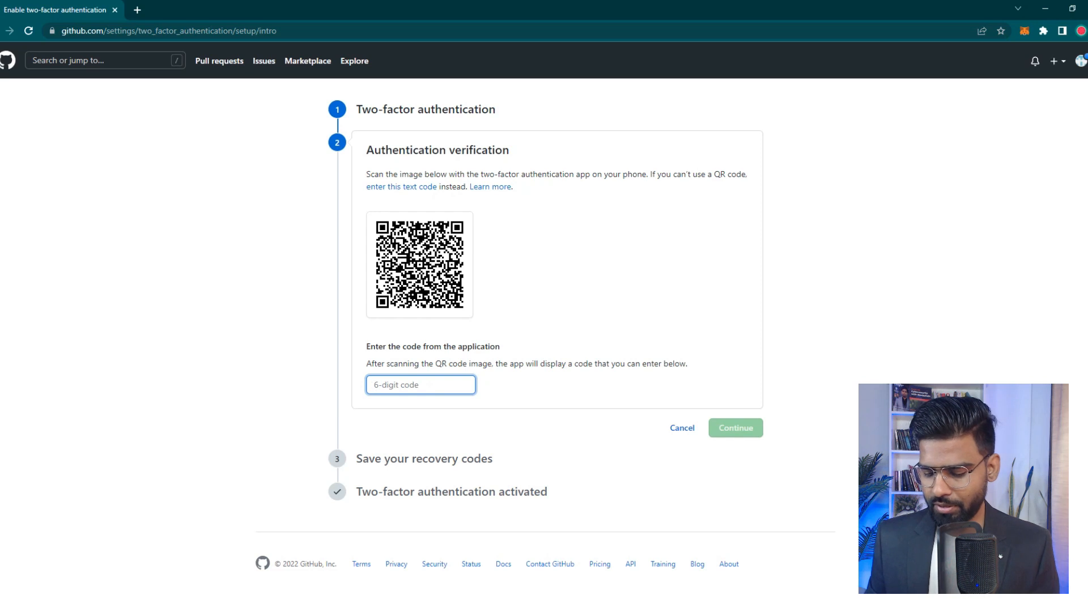
click(420, 384)
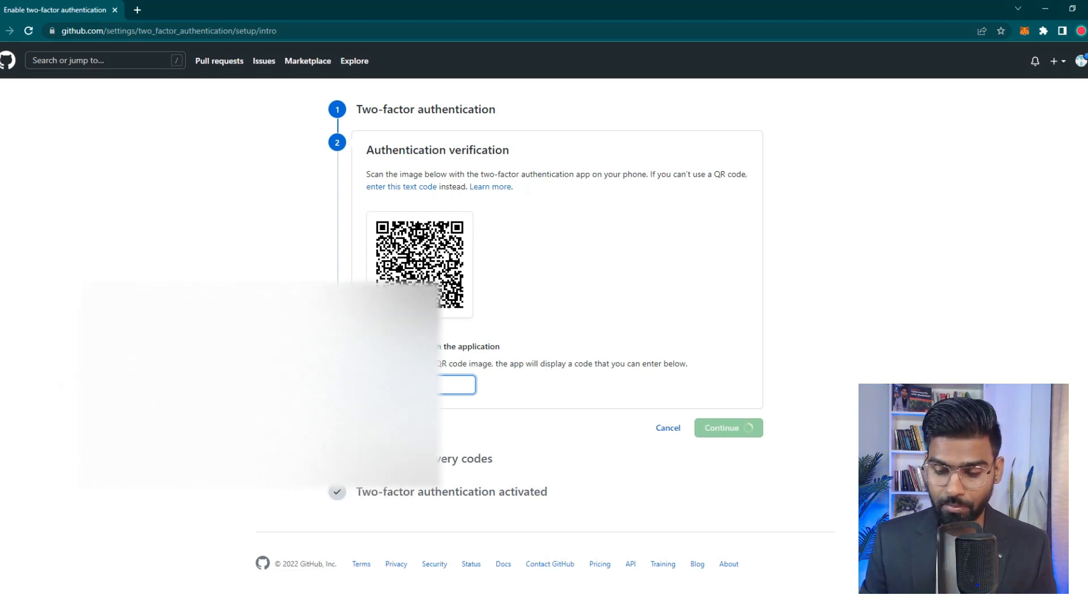
click(725, 427)
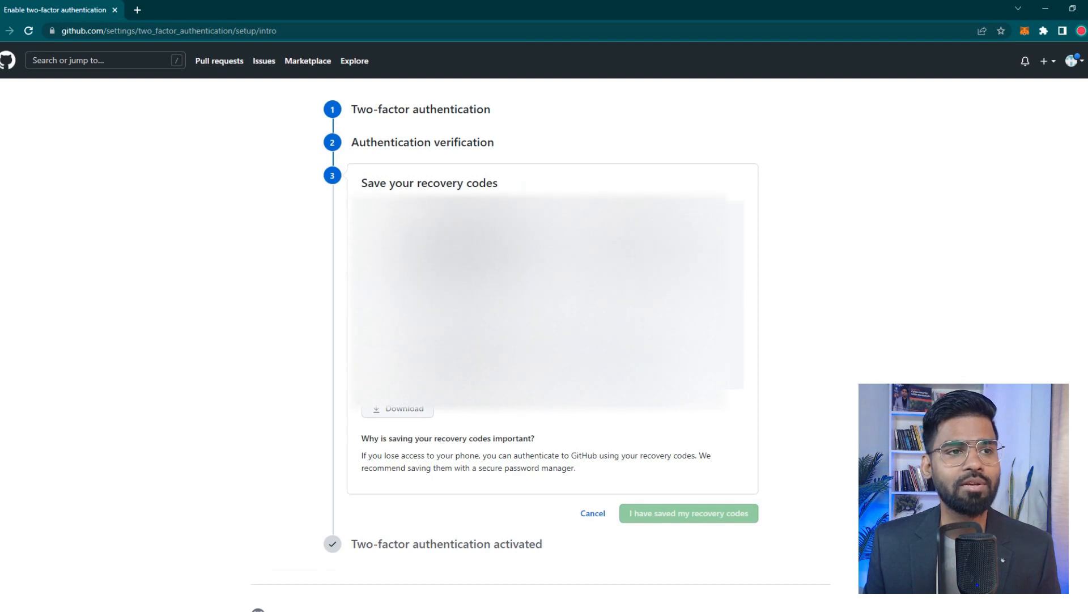